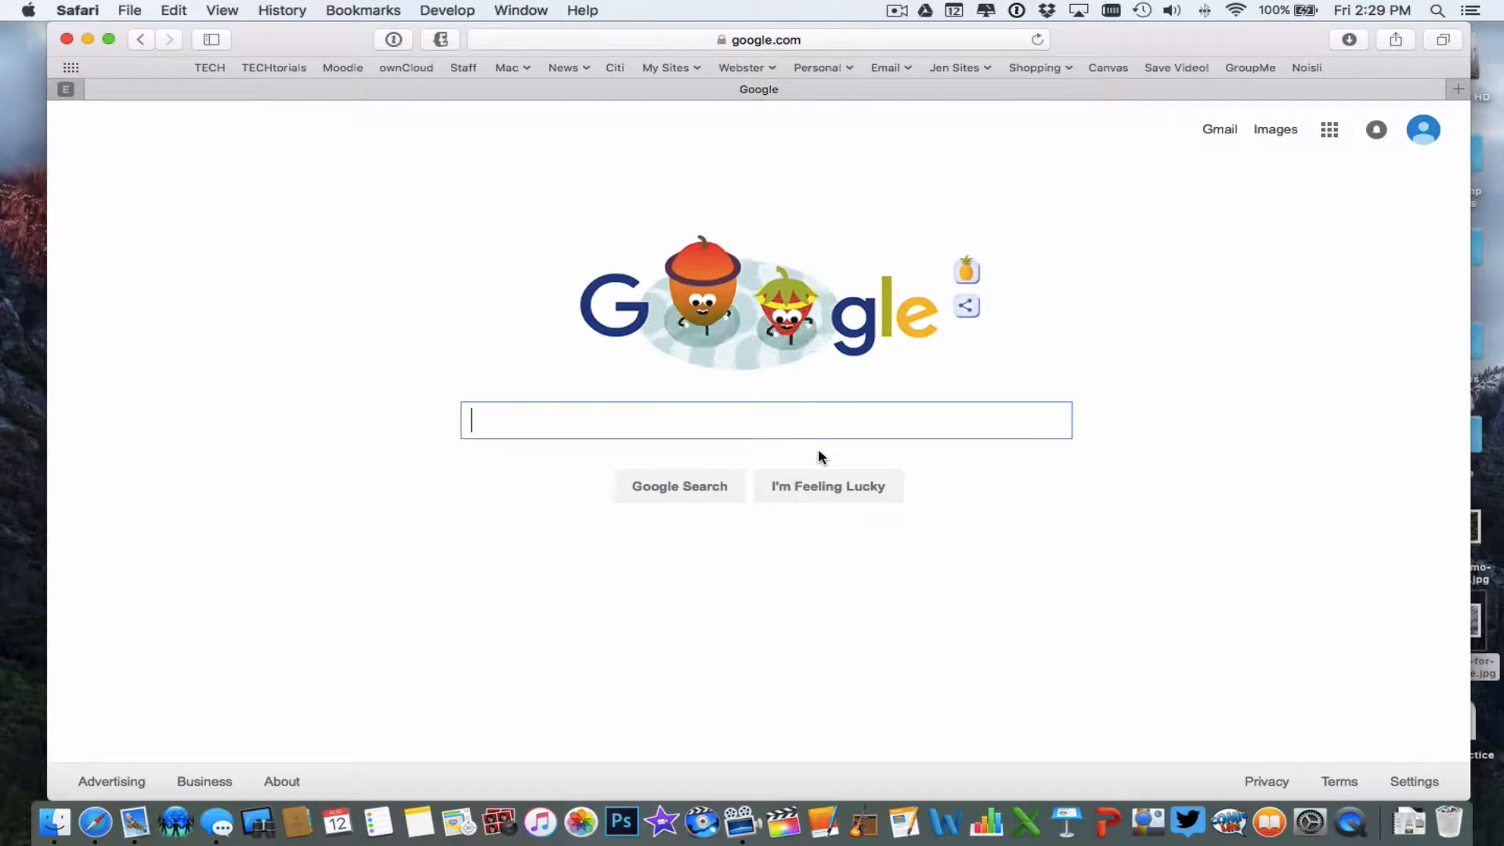
{"action": "mouse_move", "coordinate": [947, 401]}
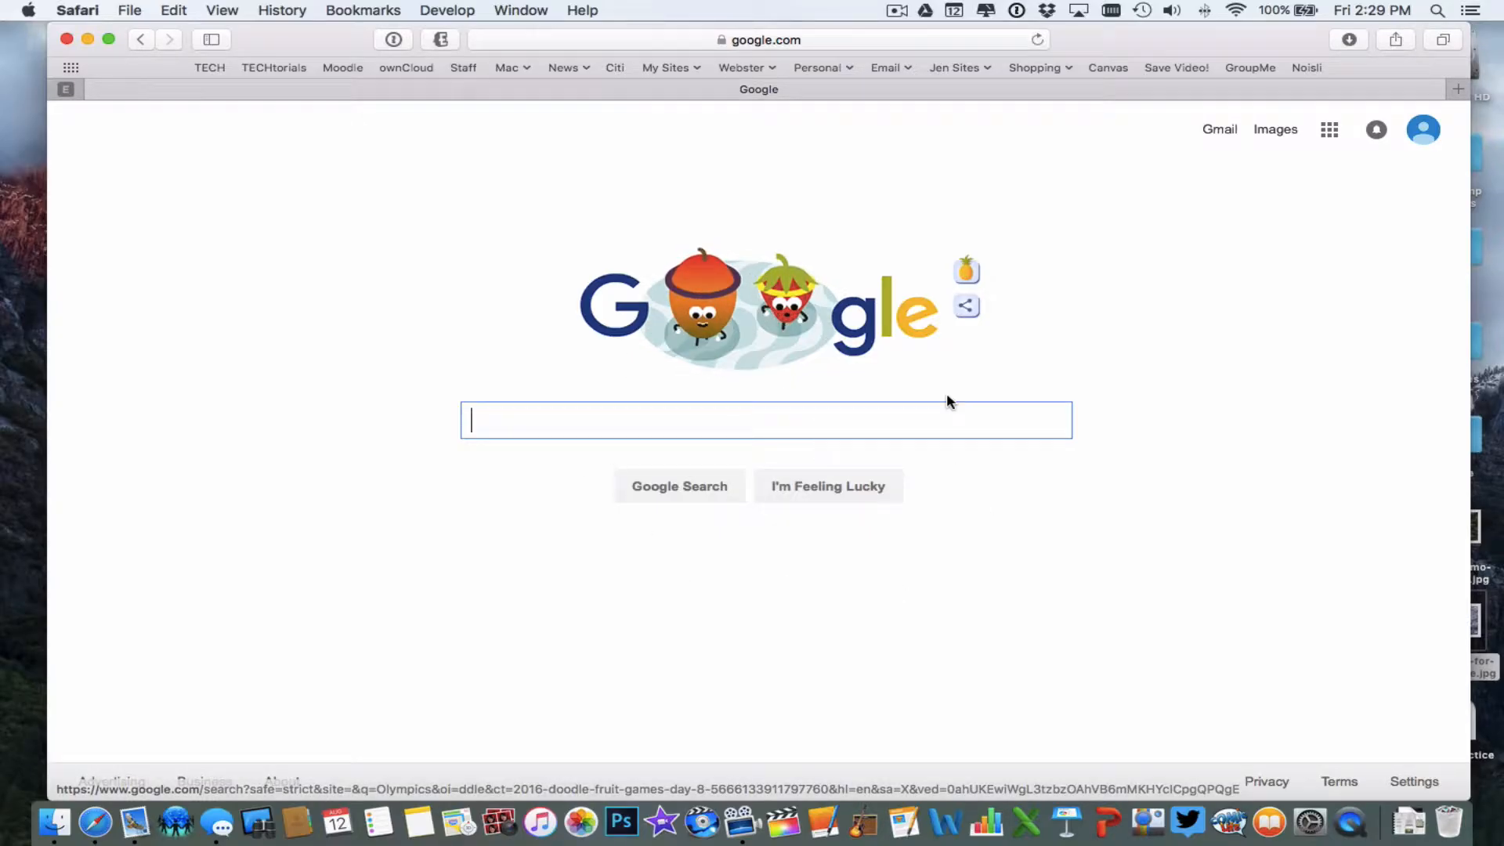
{"action": "mouse_move", "coordinate": [885, 362]}
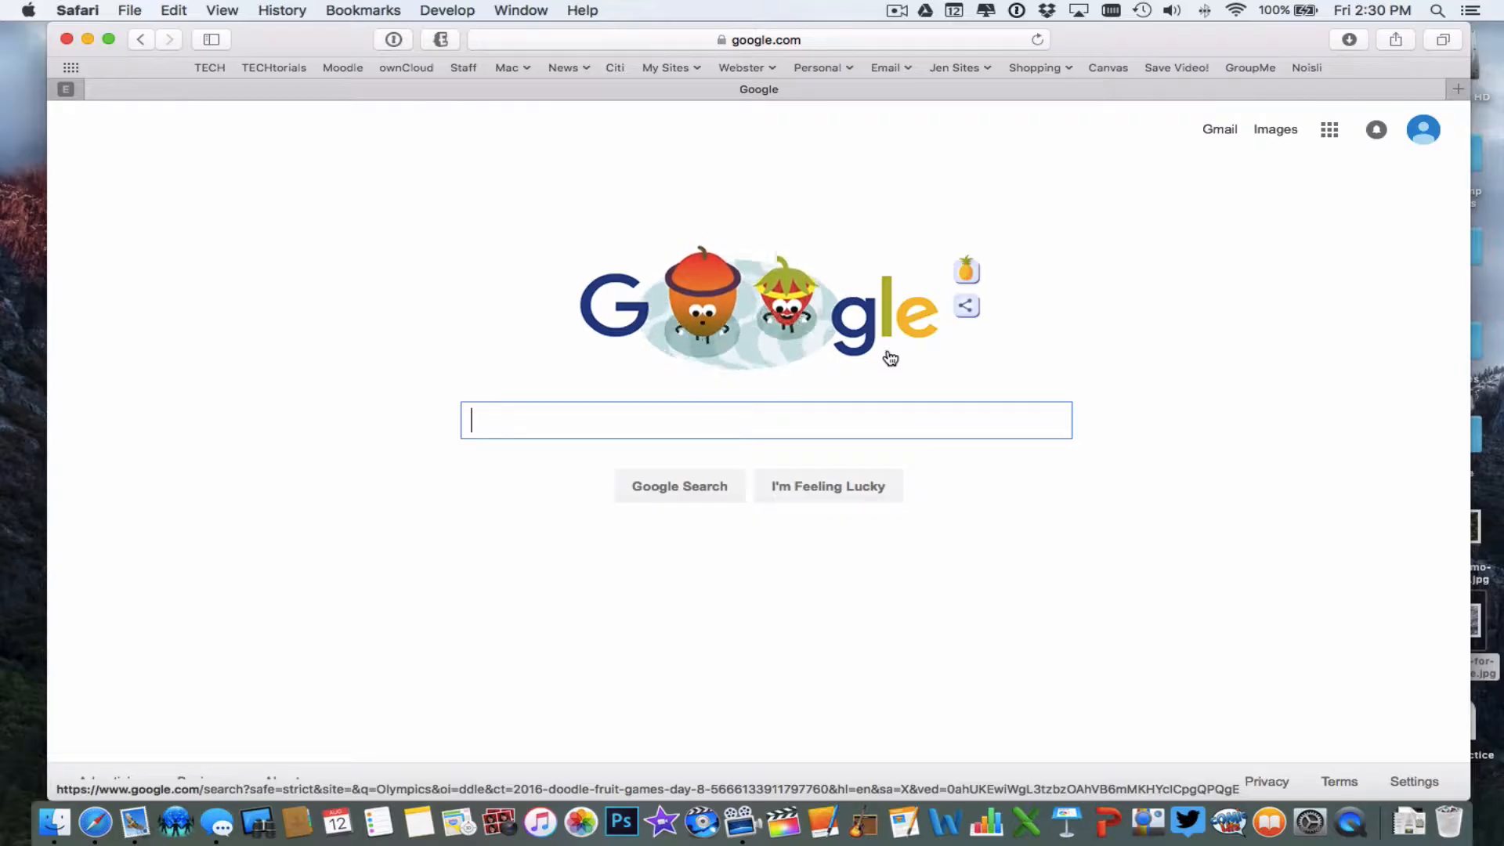
{"action": "mouse_move", "coordinate": [875, 574]}
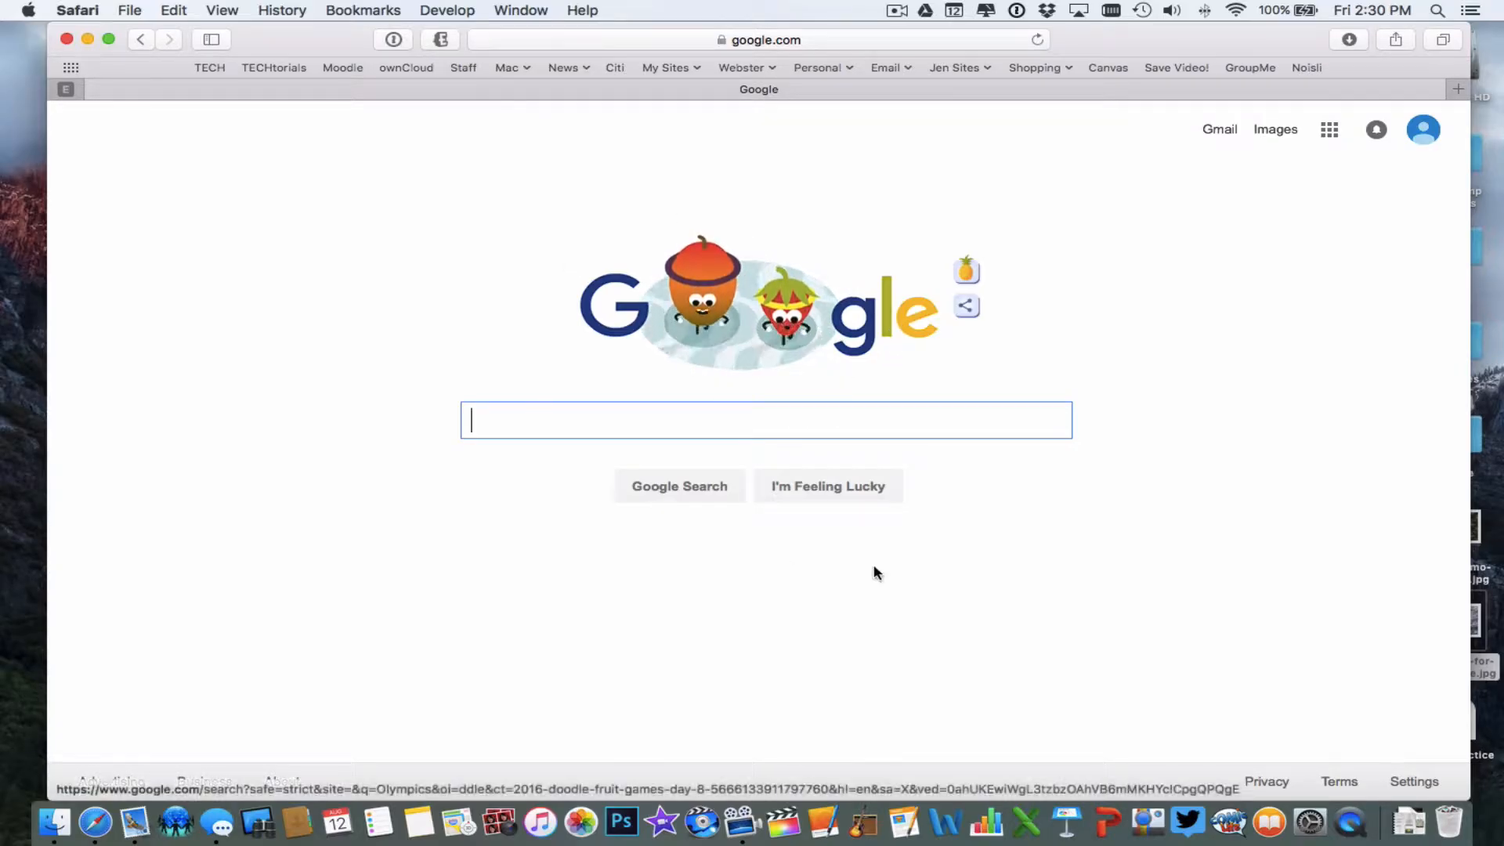
{"action": "mouse_move", "coordinate": [812, 194]}
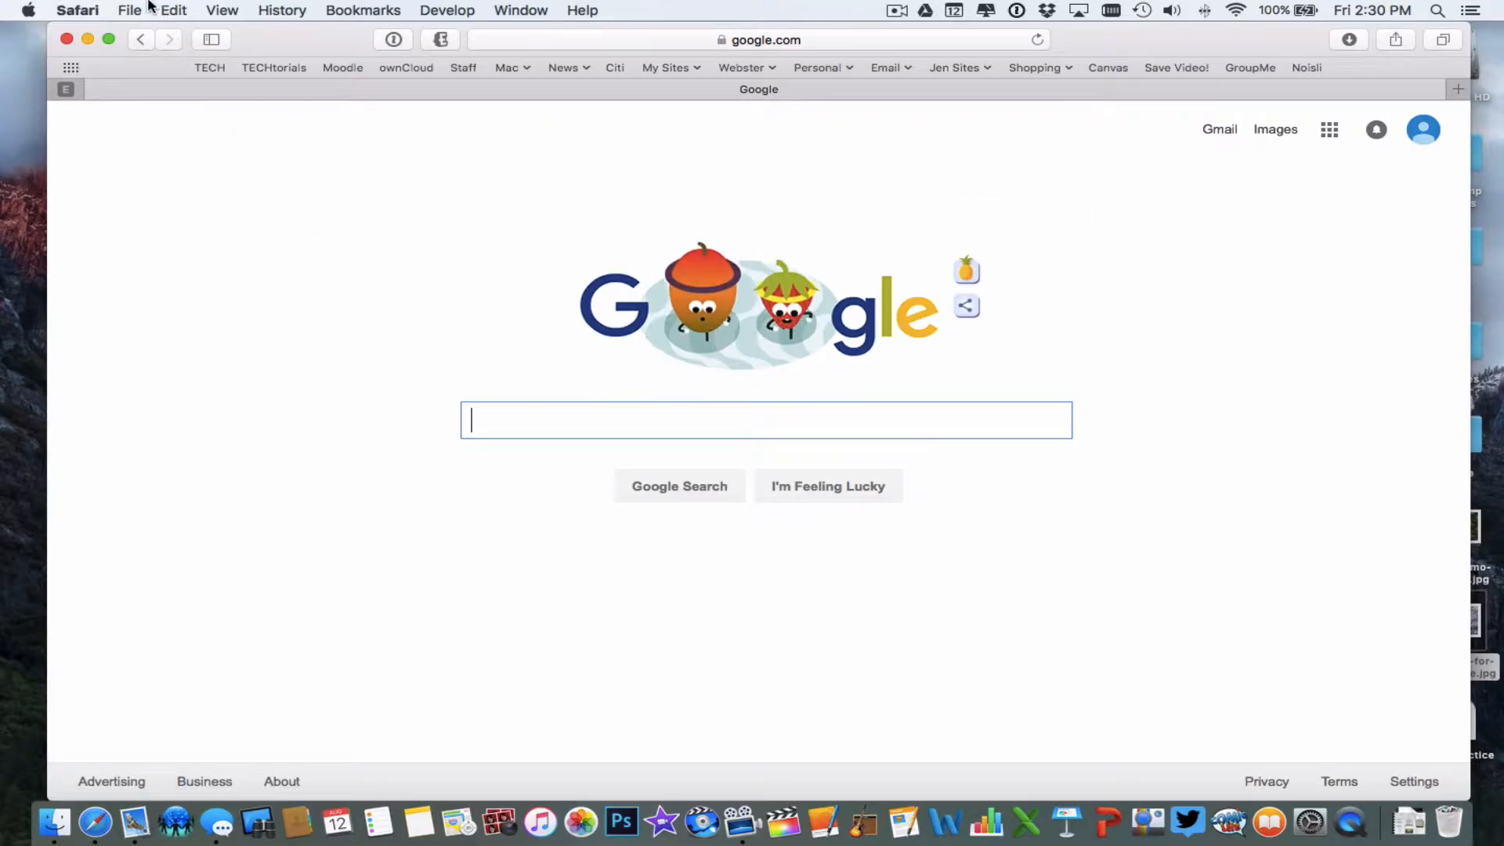
{"action": "mouse_move", "coordinate": [95, 822]}
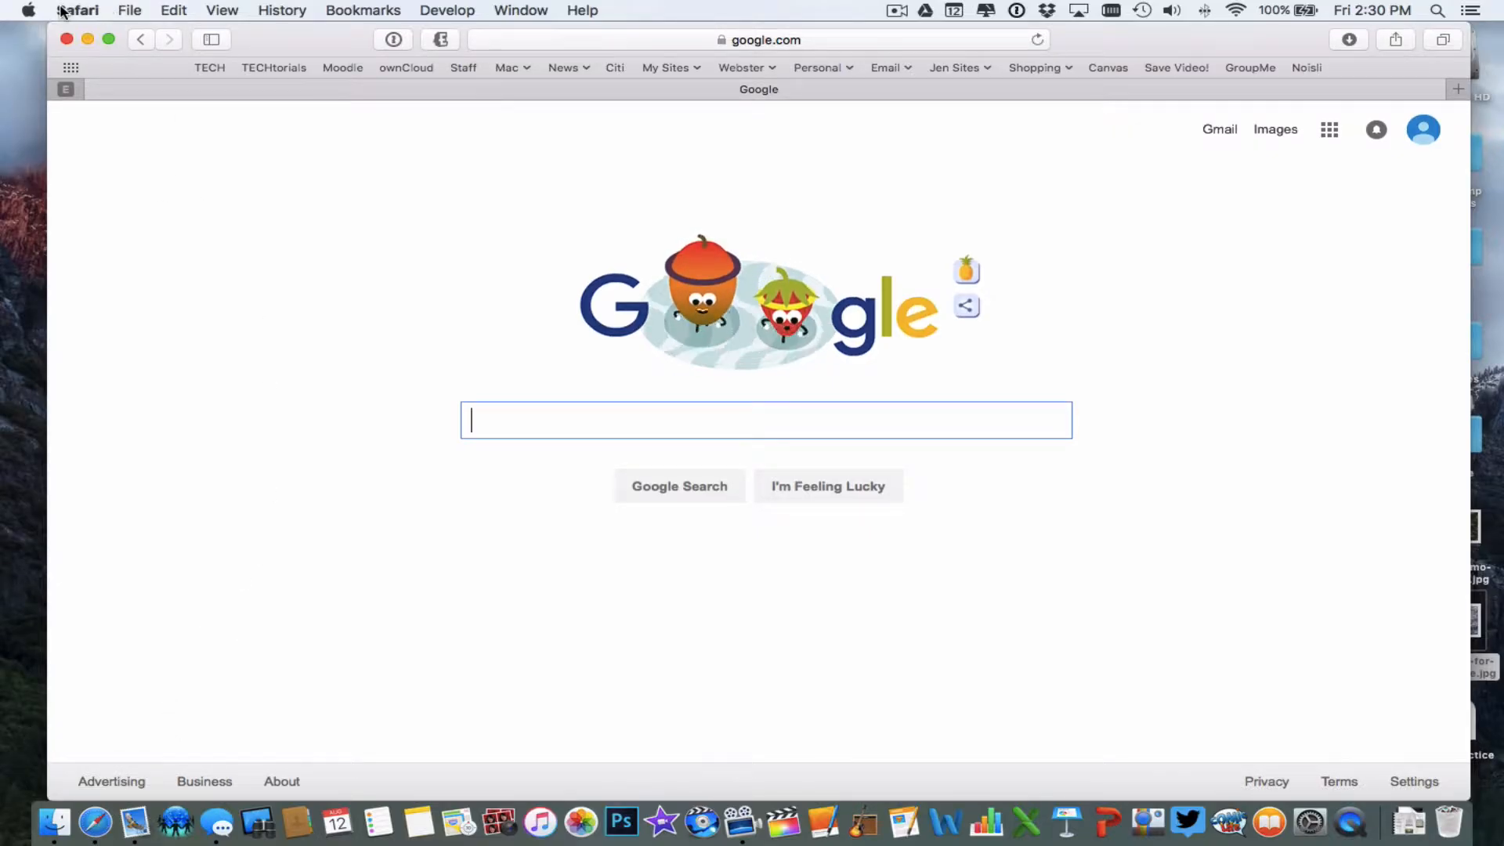
Open Safari Preferences on the General settings pane.
{"action": "left_click", "coordinate": [79, 10]}
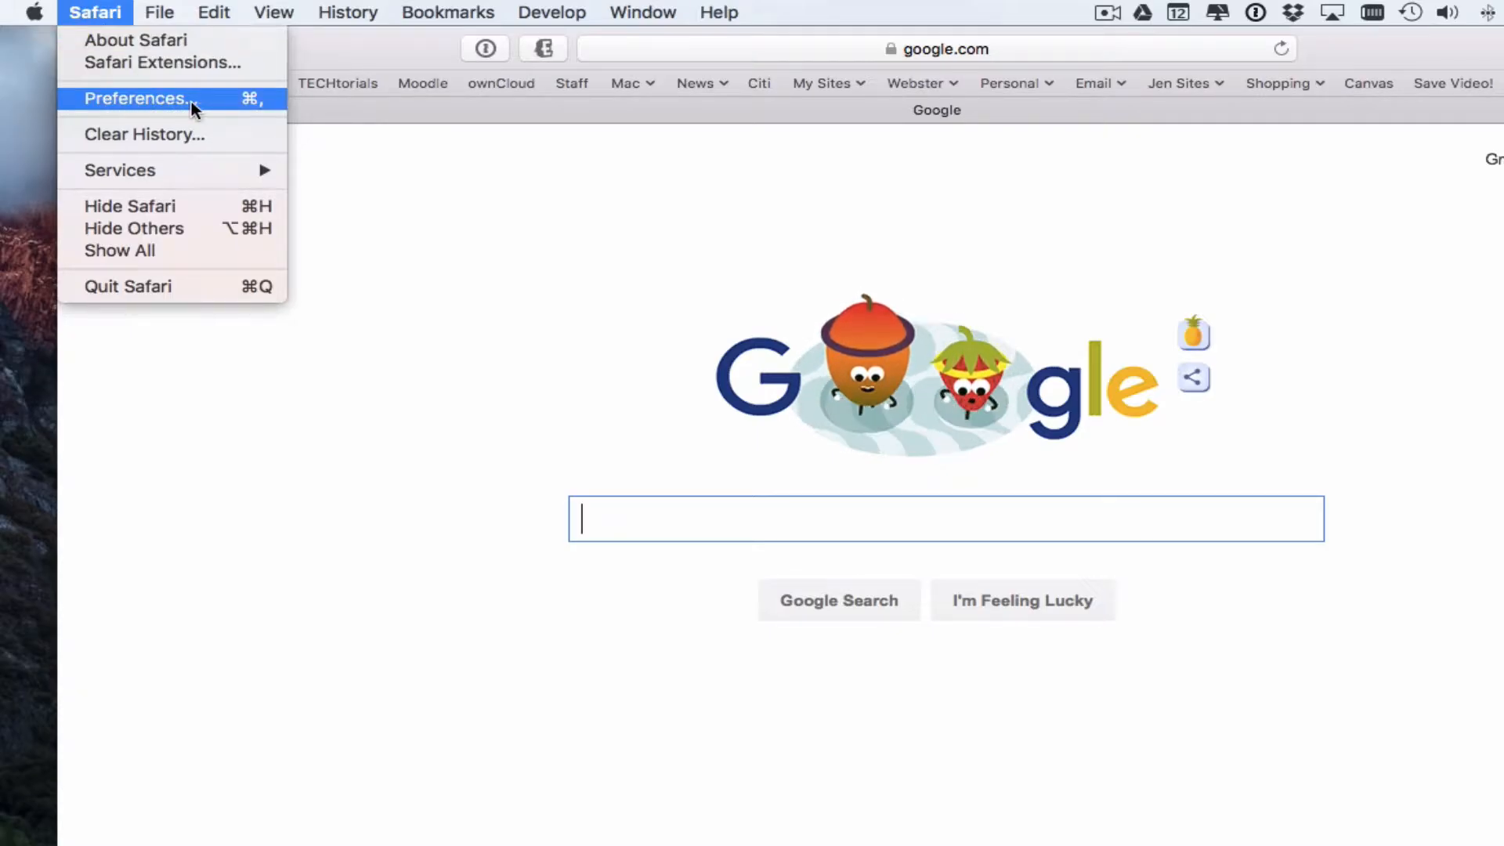
{"action": "left_click", "coordinate": [137, 98]}
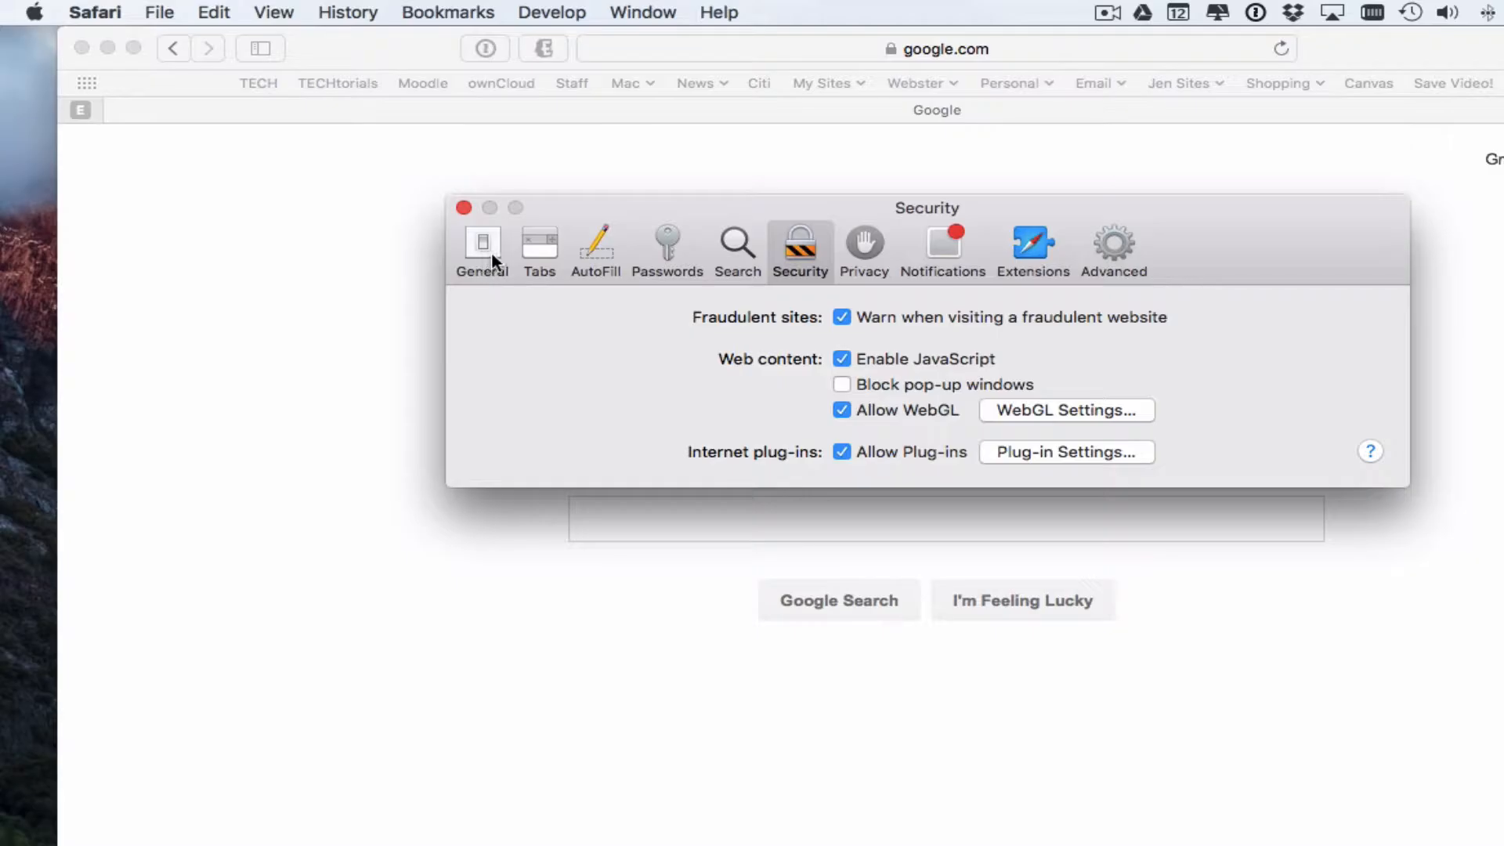
{"action": "mouse_move", "coordinate": [670, 248]}
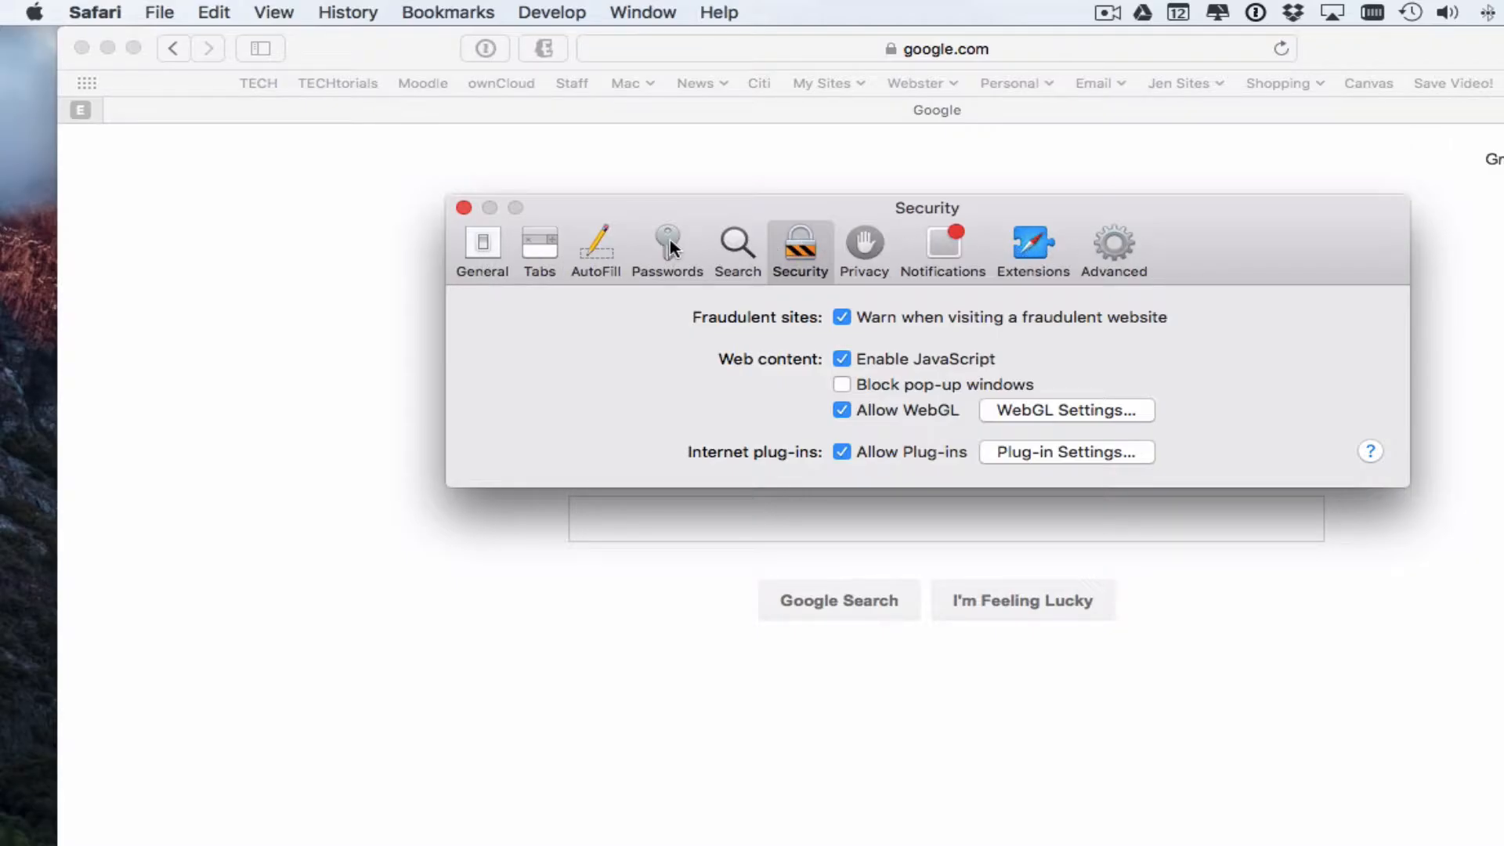
{"action": "left_click", "coordinate": [482, 243]}
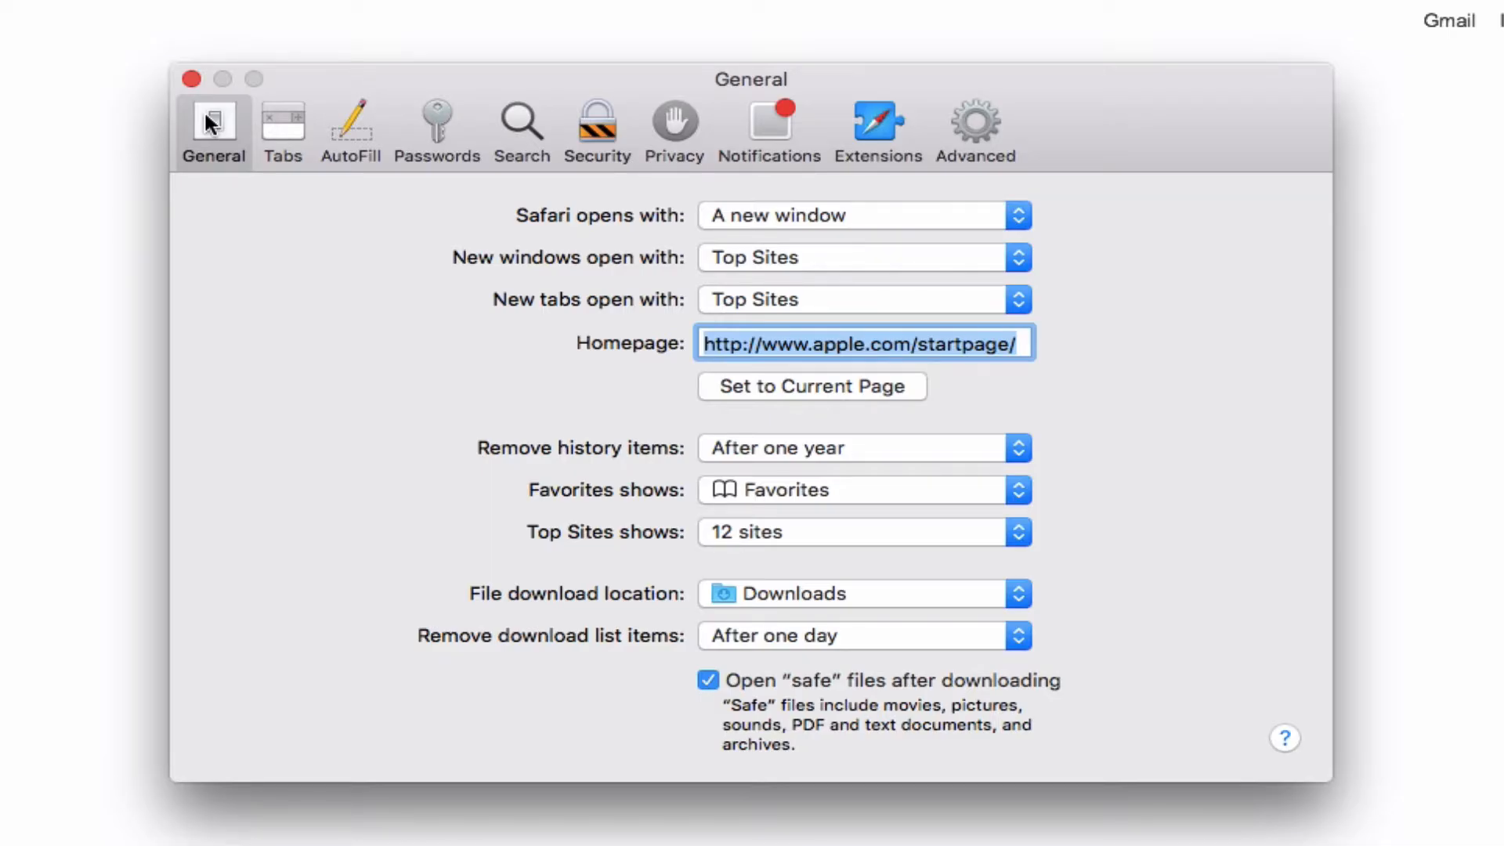
{"action": "mouse_move", "coordinate": [912, 286]}
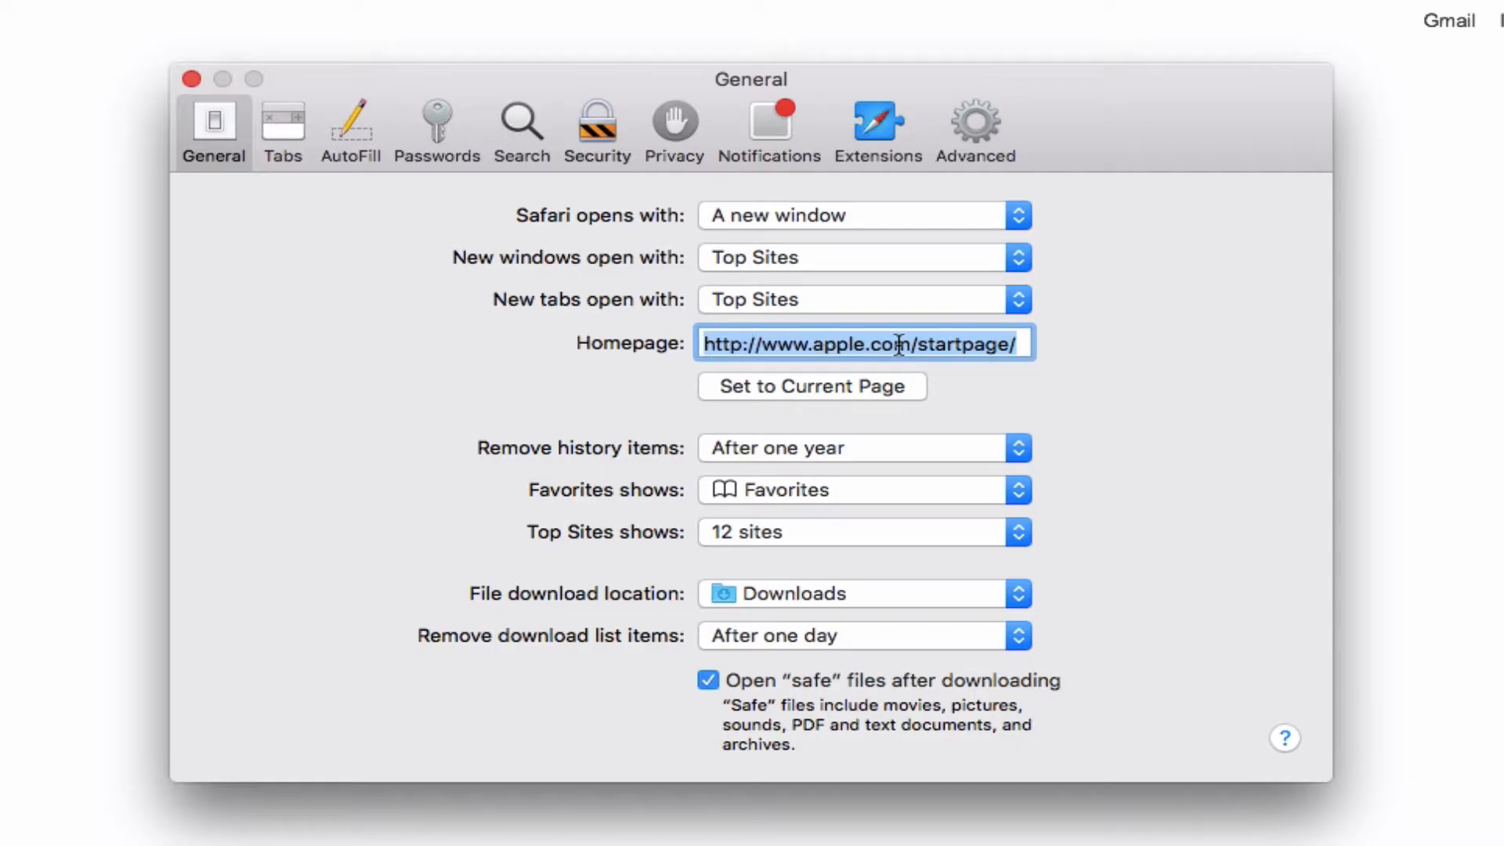
Enter holman.psdr3.org as the Homepage address, replacing Apple's start page.
{"action": "type", "text": "holman"}
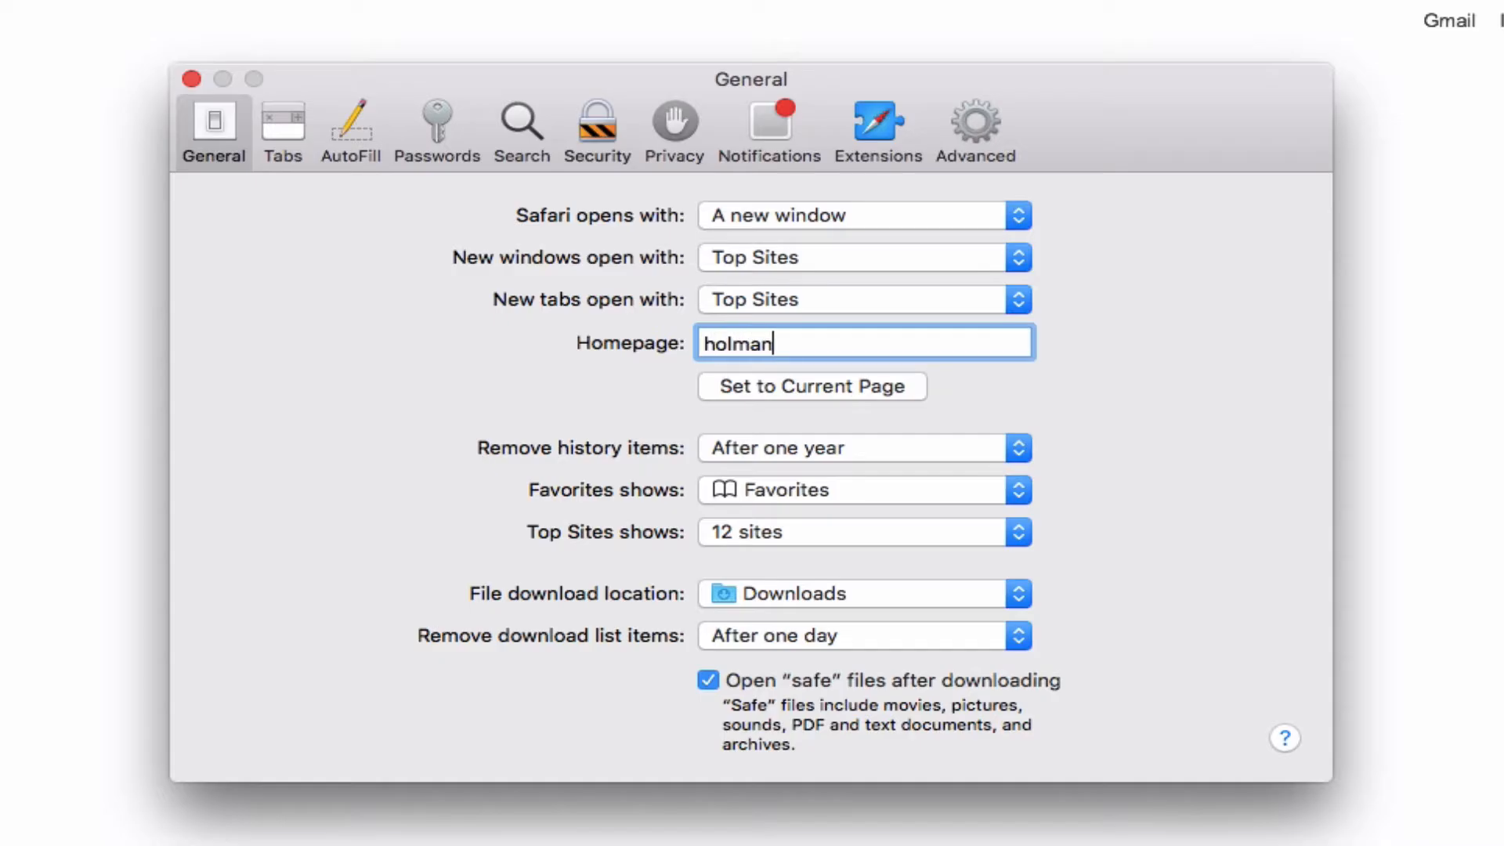
{"action": "type", "text": ".psd"}
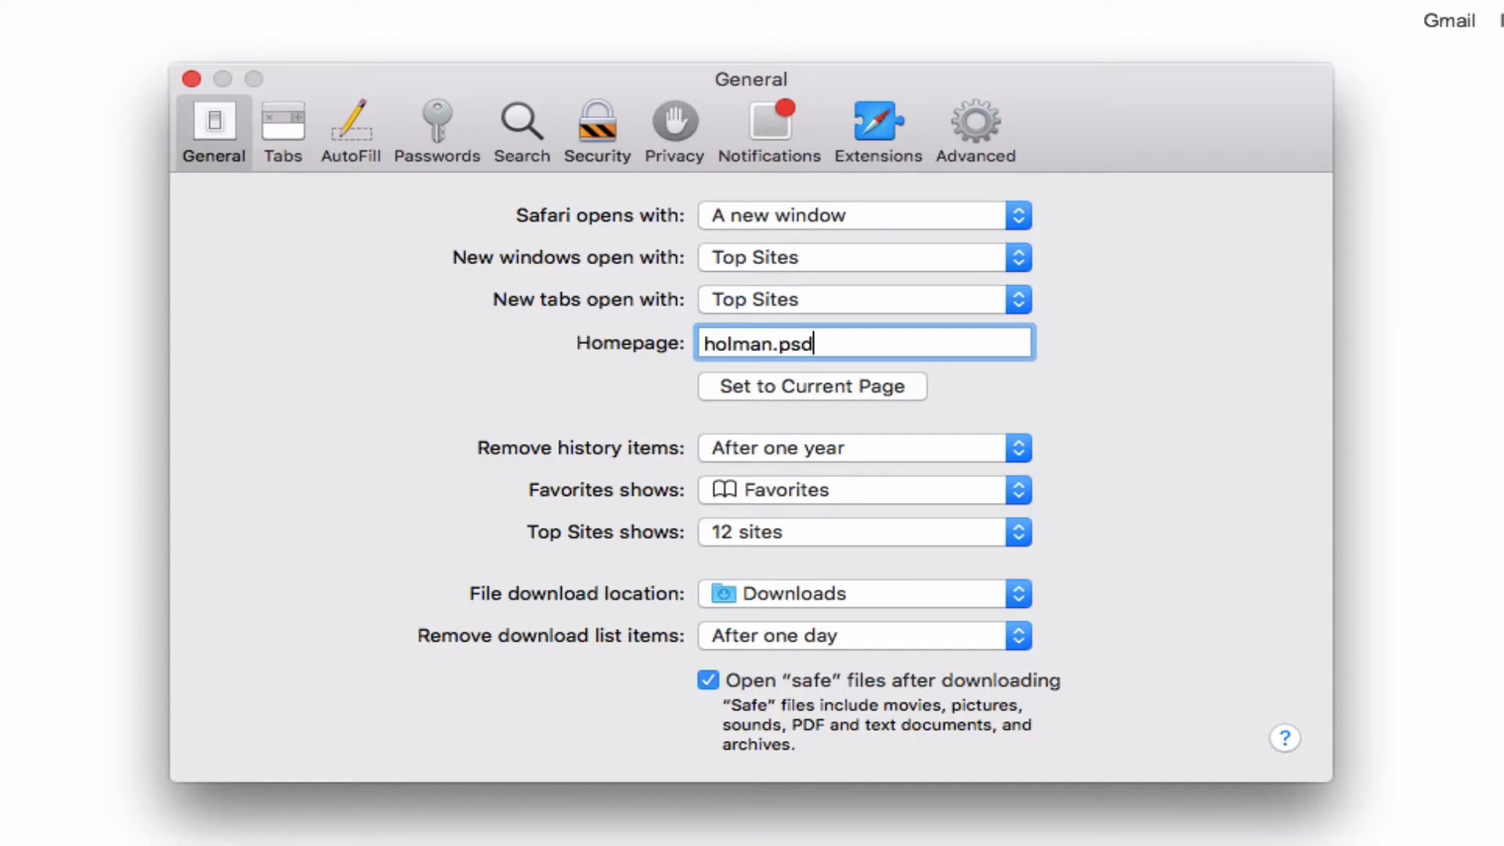
{"action": "type", "text": "r3.o"}
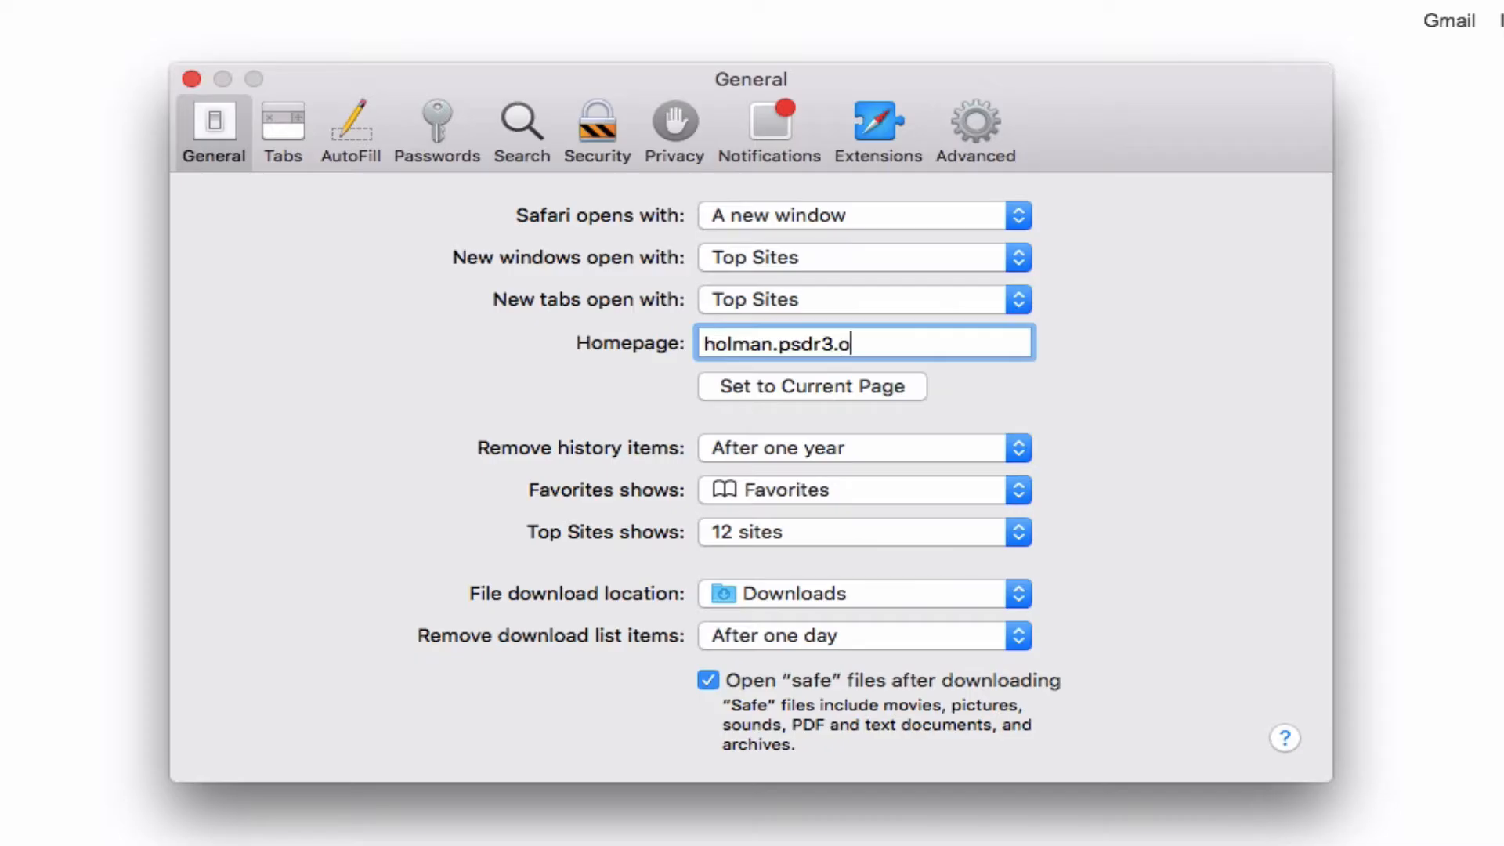
{"action": "type", "text": "rg/"}
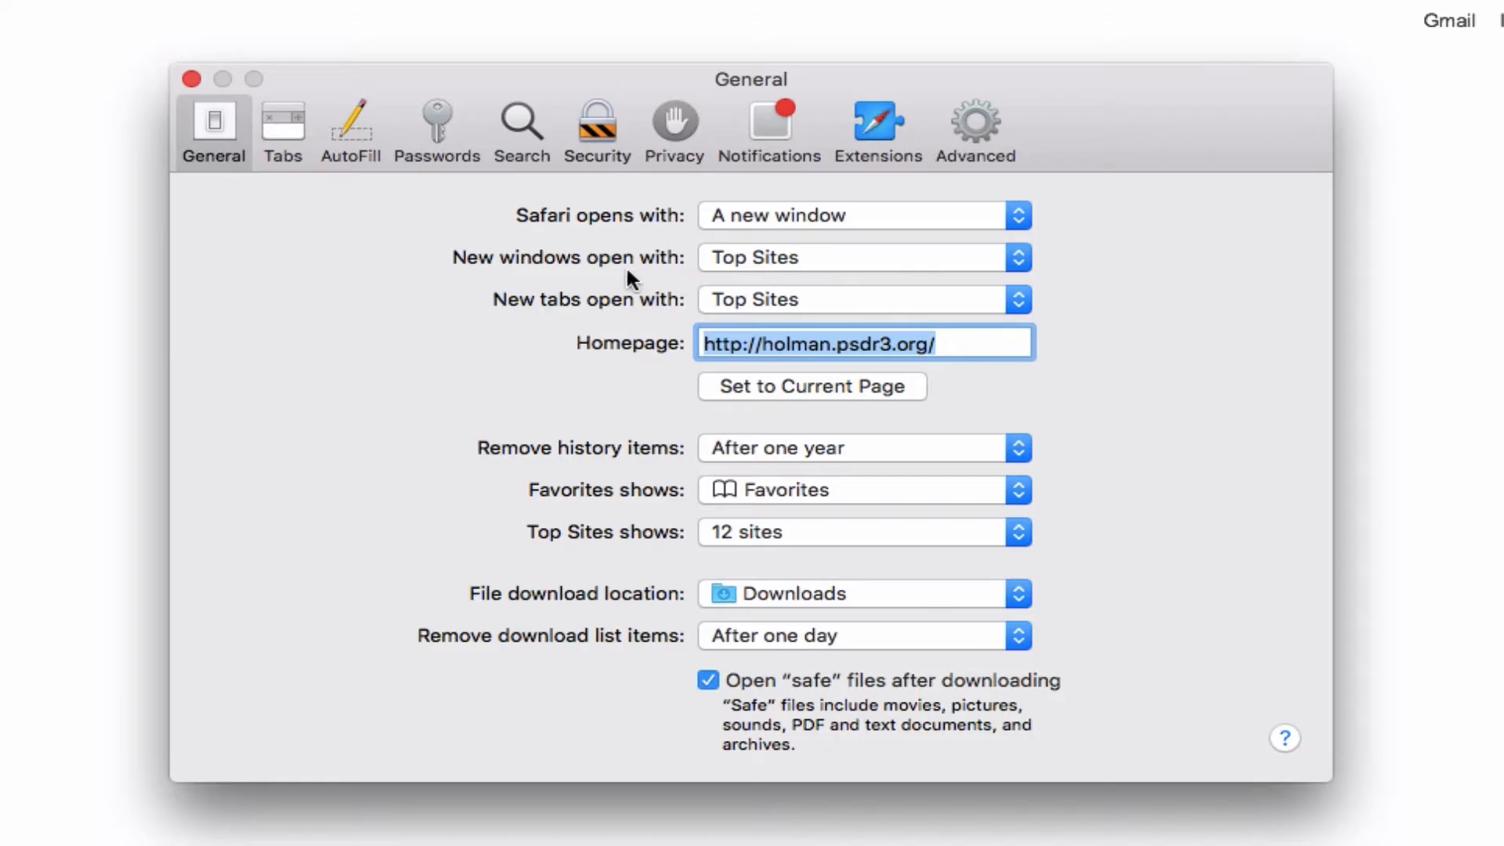
{"action": "mouse_move", "coordinate": [897, 269]}
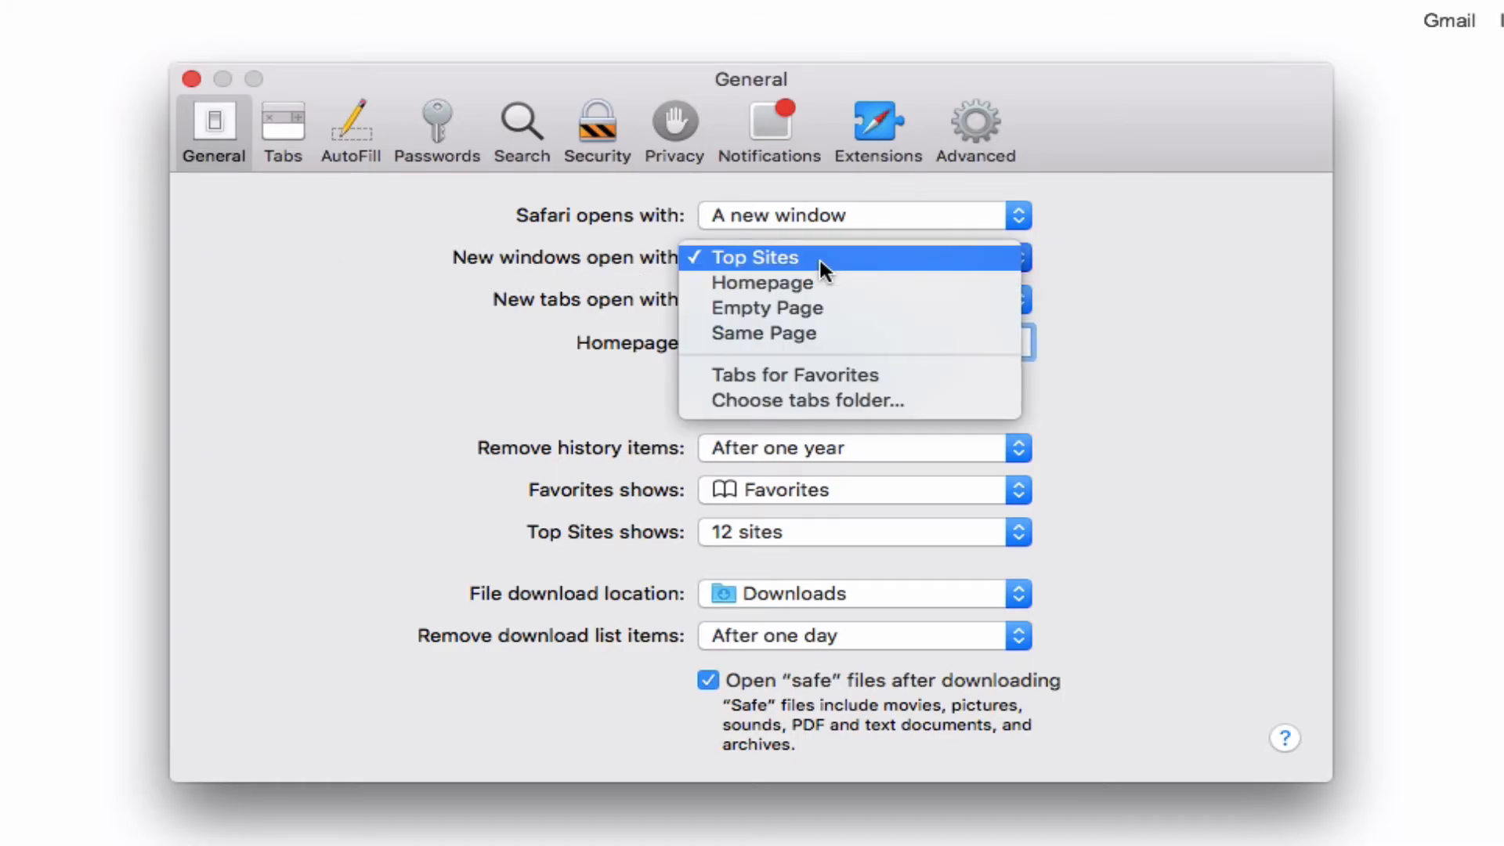
Set new windows to open with Homepage and close the Preferences window.
{"action": "left_click", "coordinate": [762, 282]}
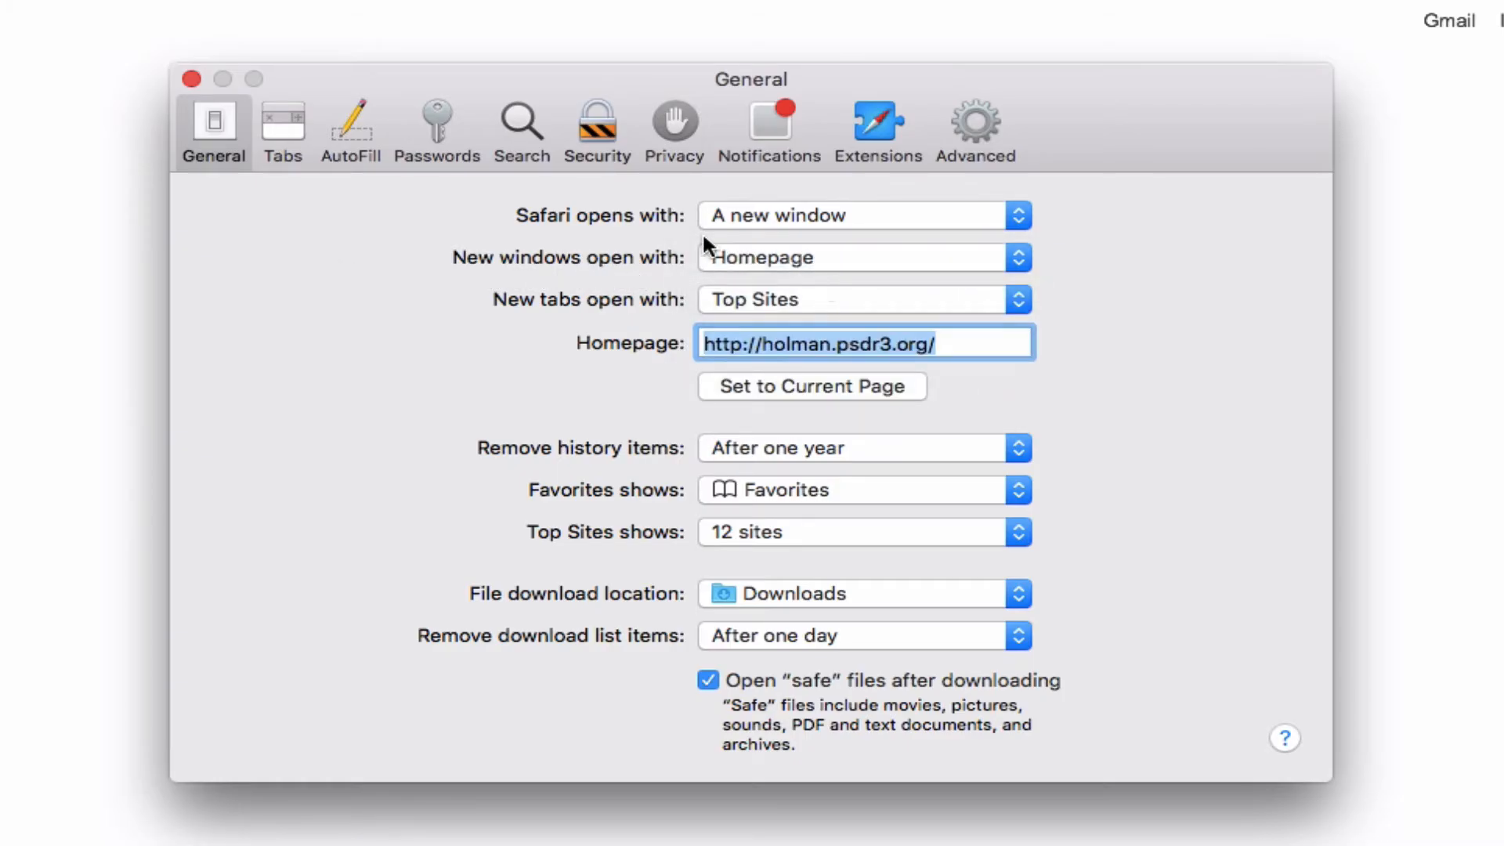
{"action": "left_click", "coordinate": [191, 80]}
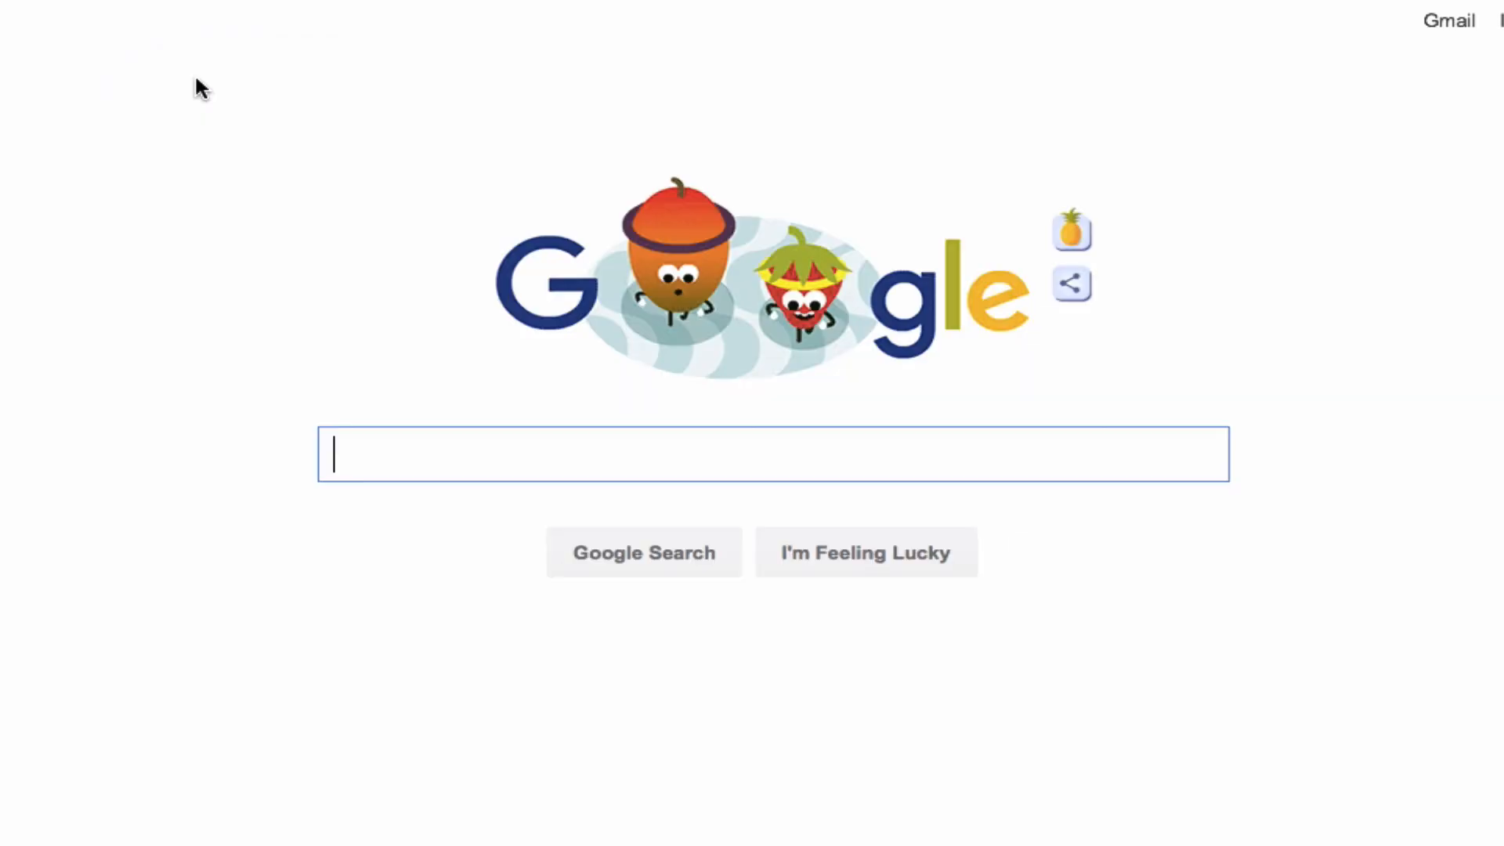
Quit and relaunch Safari from the Dock to confirm holman.psdr3.org loads.
{"action": "left_click", "coordinate": [77, 10]}
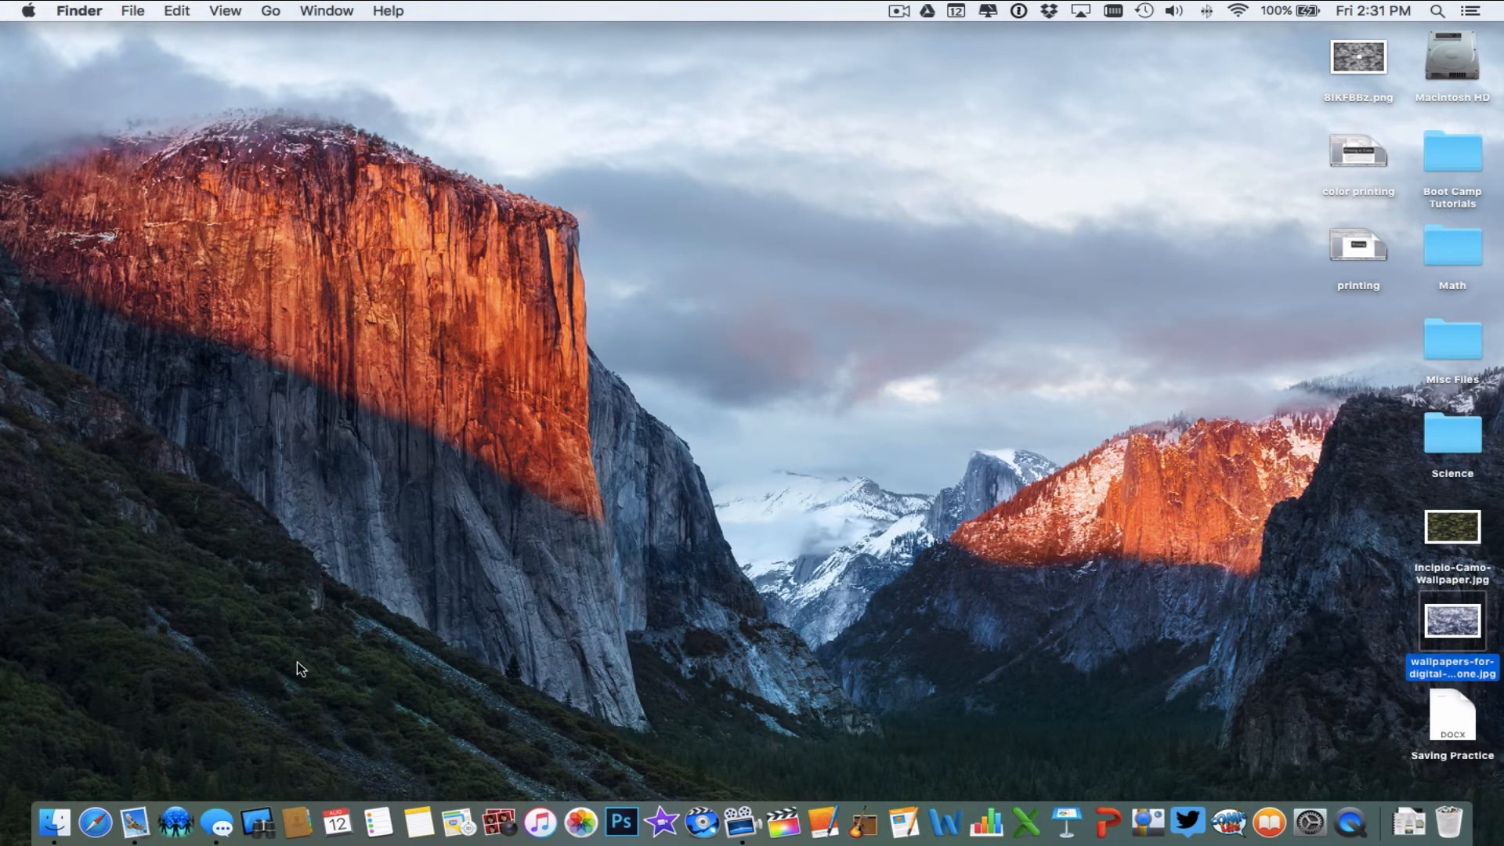
{"action": "left_click", "coordinate": [94, 822]}
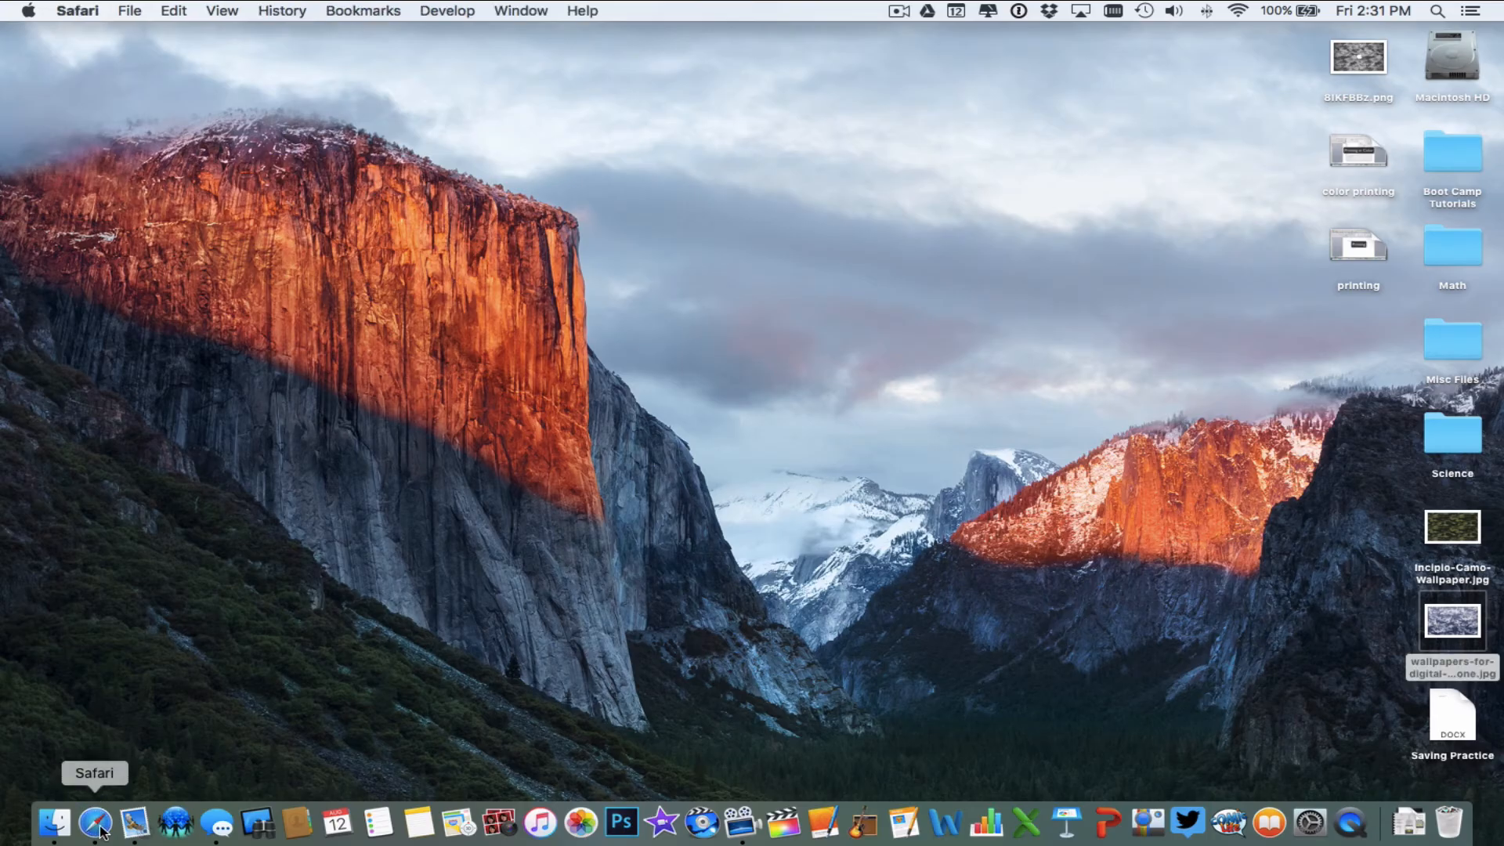
{"action": "left_click", "coordinate": [94, 822]}
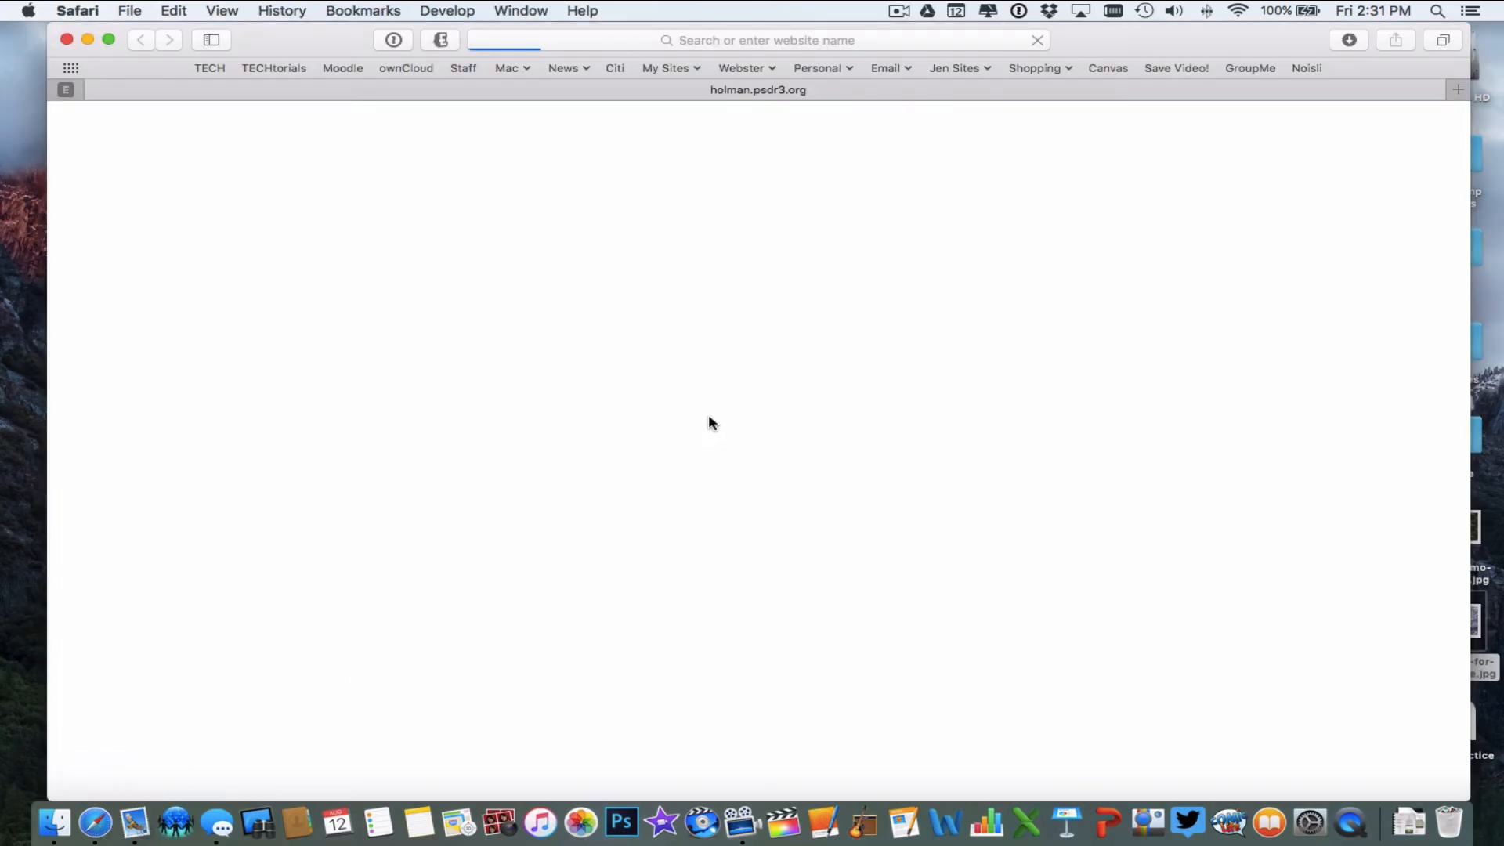